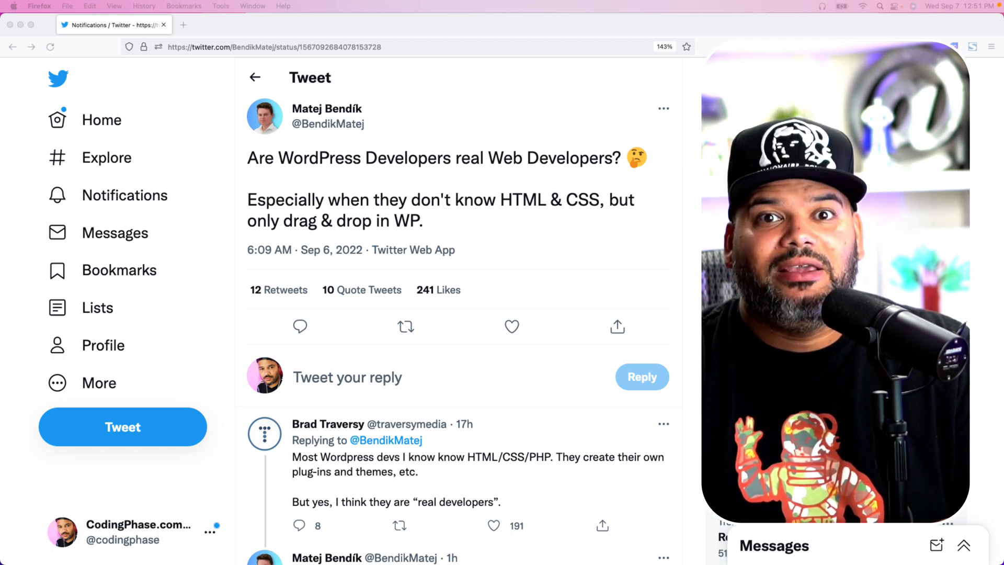
- Go back to the Liked notification for the WordPress developer quote tweet
left_click(12, 46)
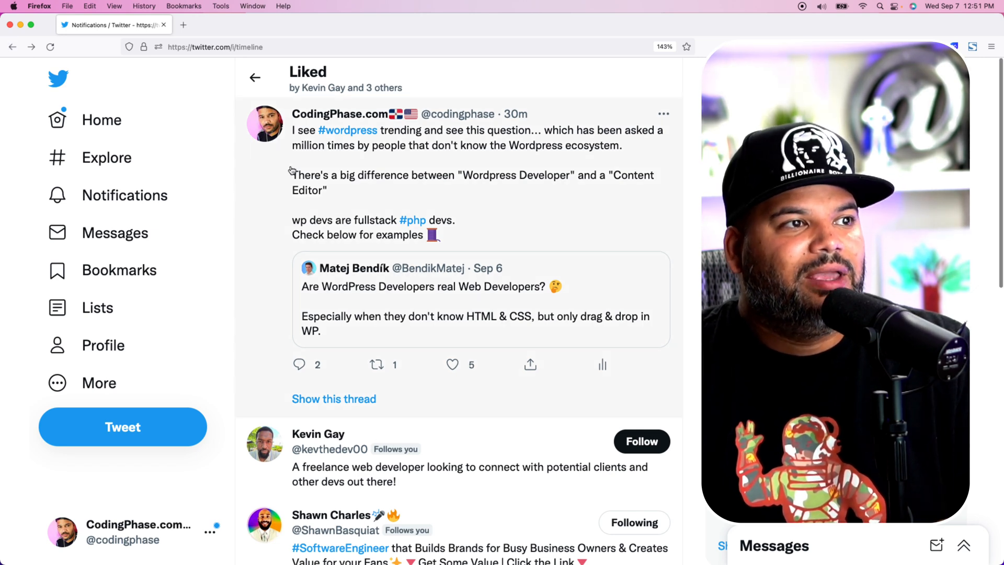
mouse_move(493, 143)
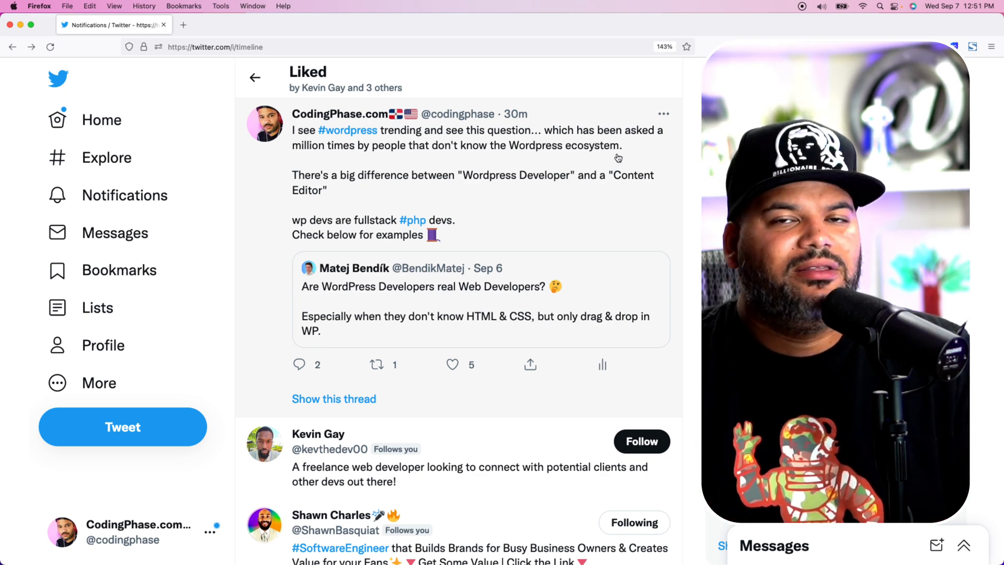
mouse_move(441, 187)
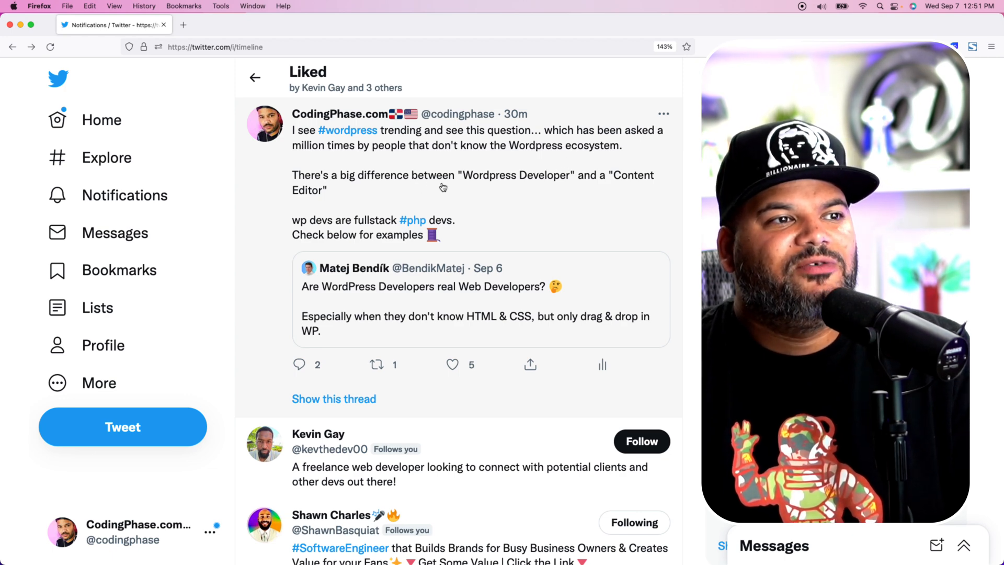
mouse_move(635, 187)
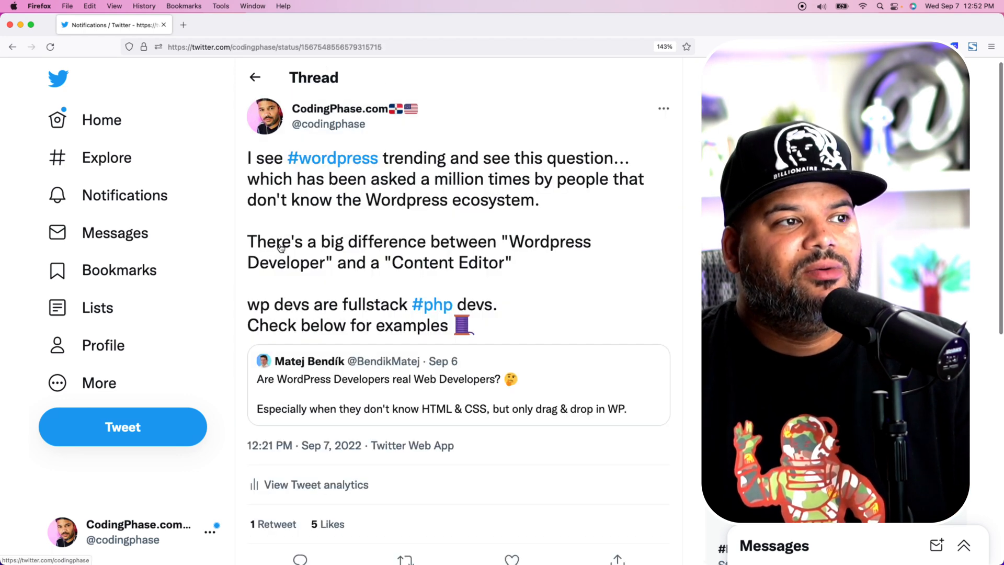
- Scroll the thread to the WordPress Developer and Content Editor role replies with salary ranges
scroll("down", 3)
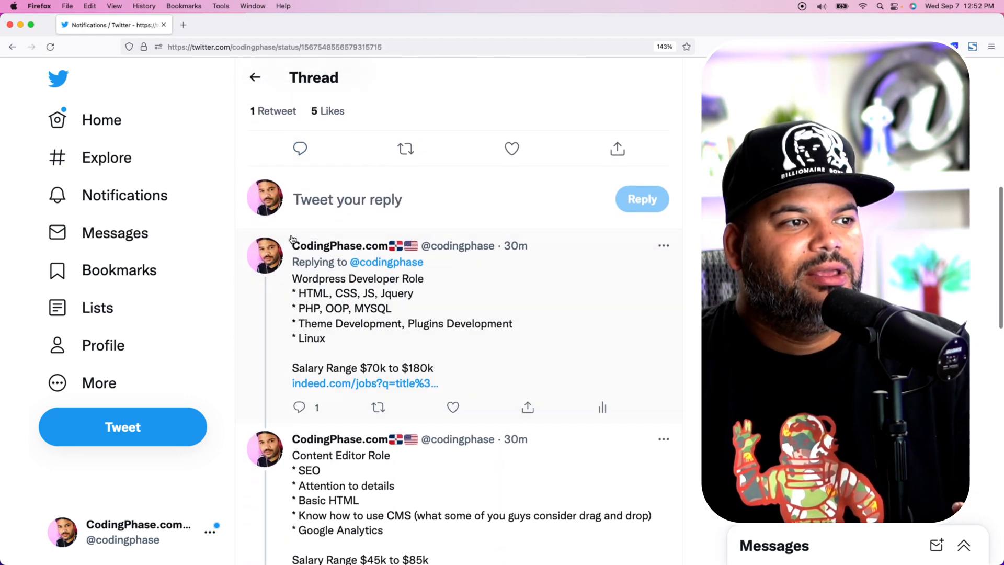
scroll("down", 3)
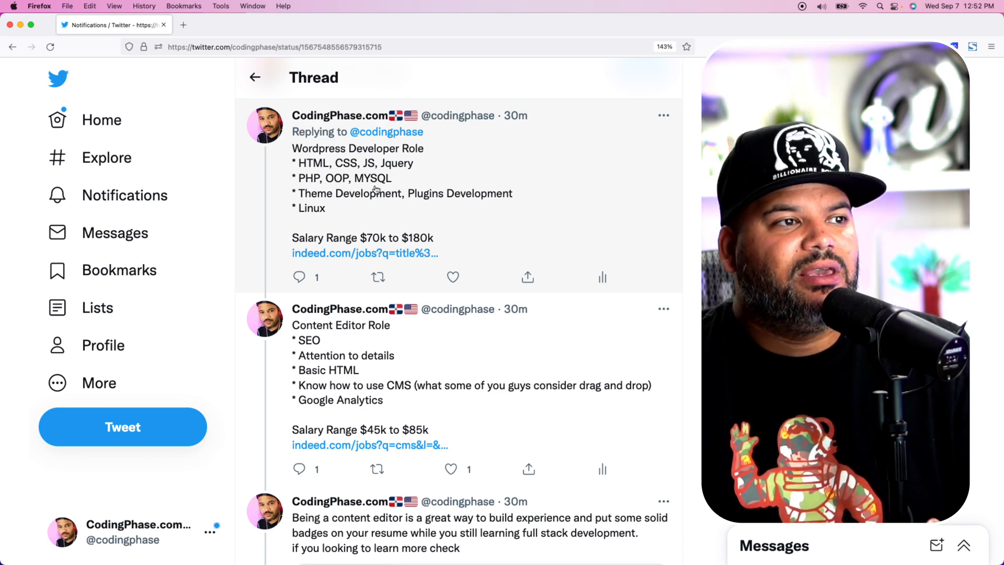
mouse_move(361, 226)
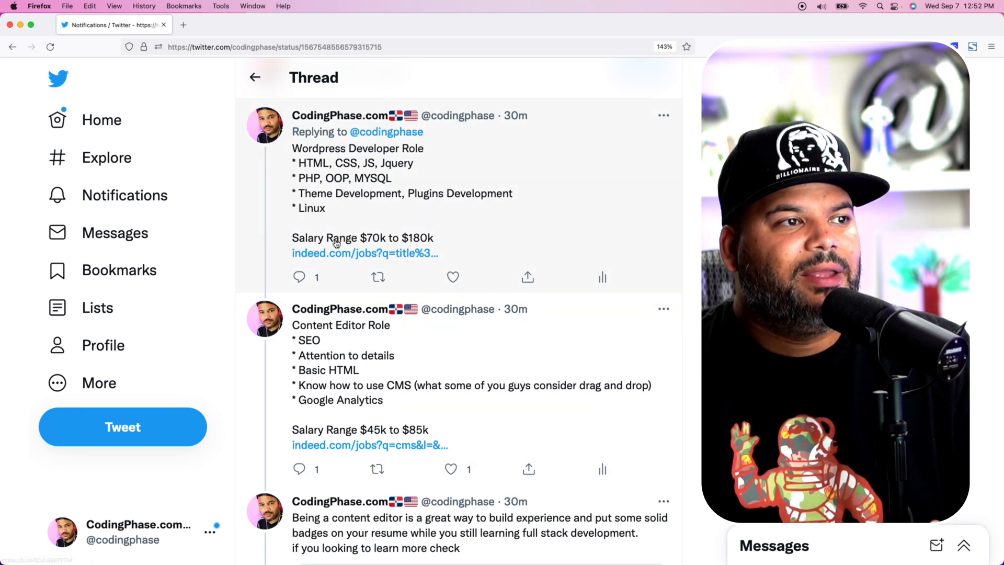
mouse_move(473, 201)
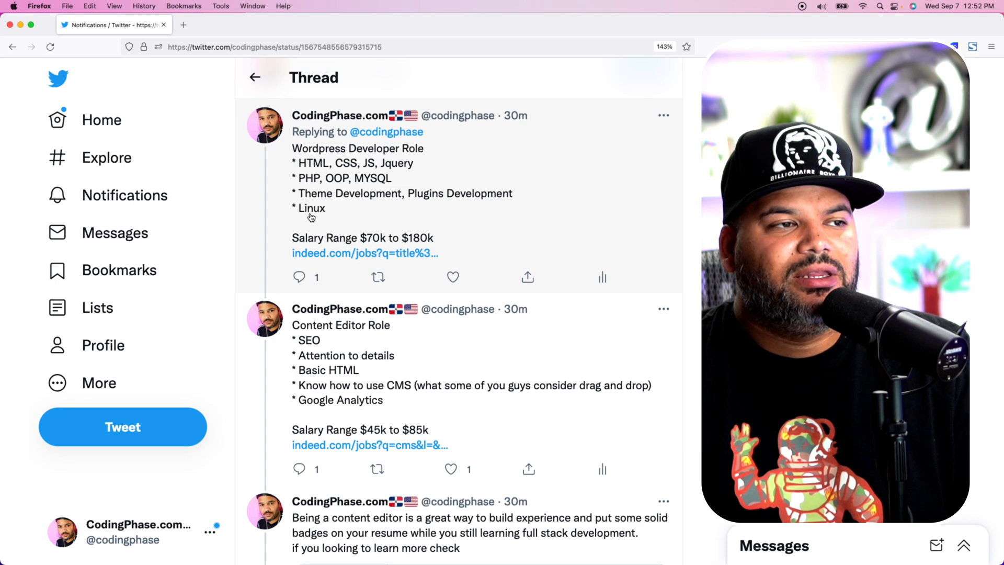
mouse_move(464, 220)
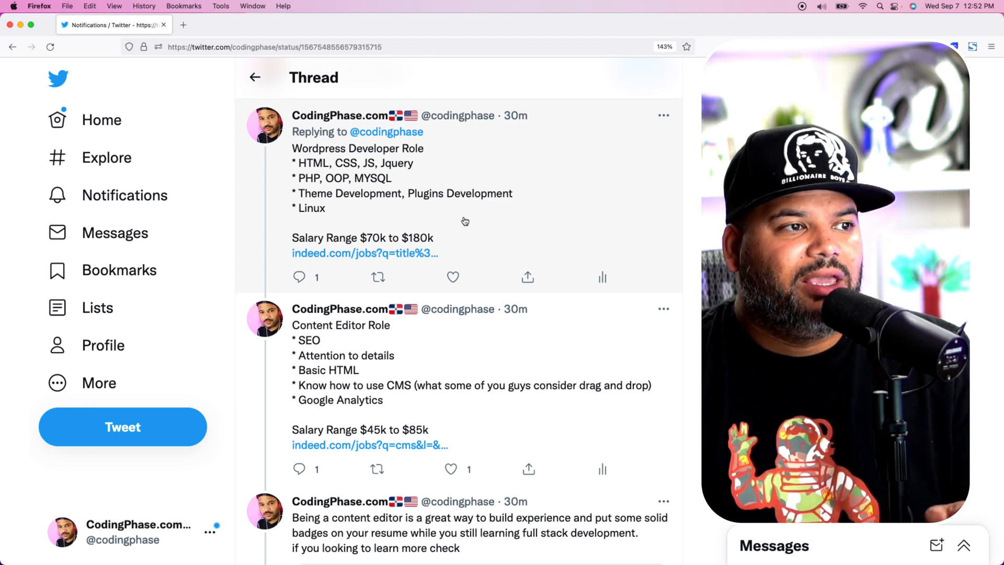
- Follow the thread's Indeed link and look through the $90,000+ WordPress developer listings
left_click(365, 254)
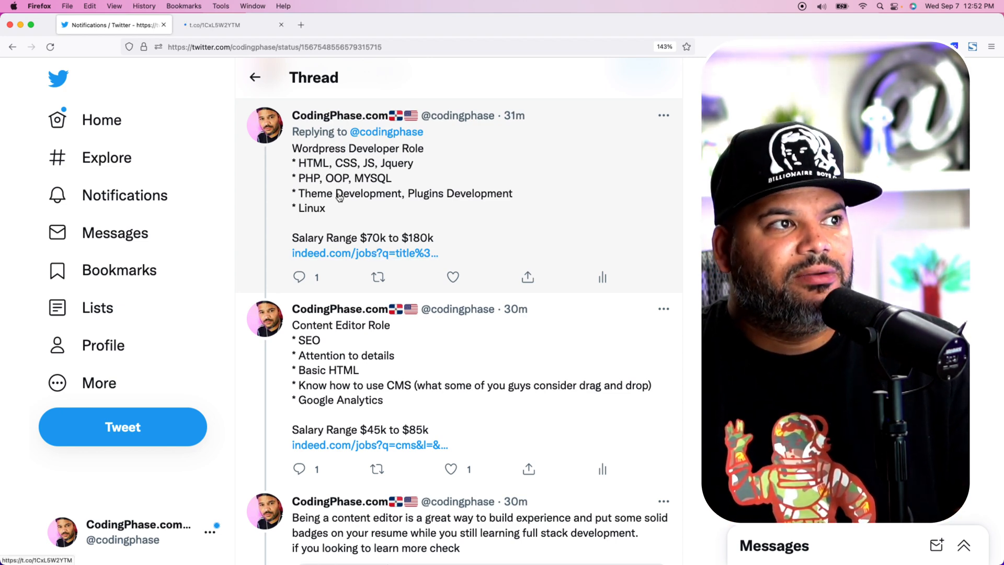
left_click(365, 253)
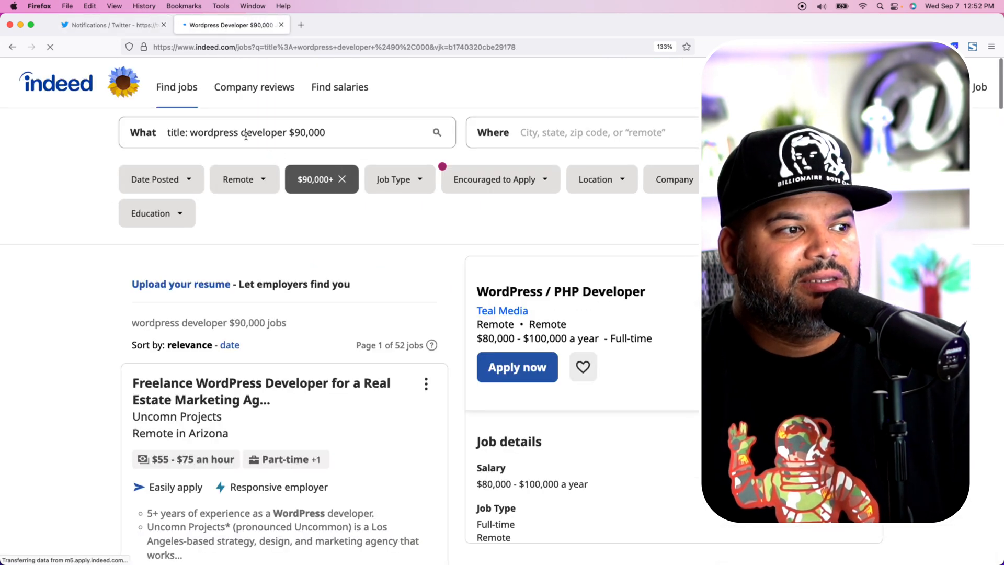
scroll("down", 3)
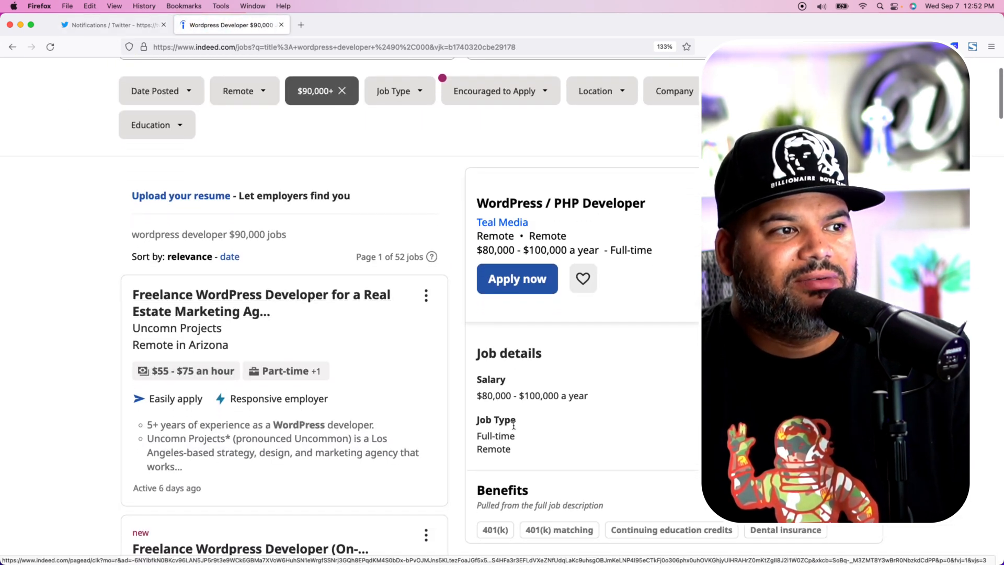
scroll("down", 3)
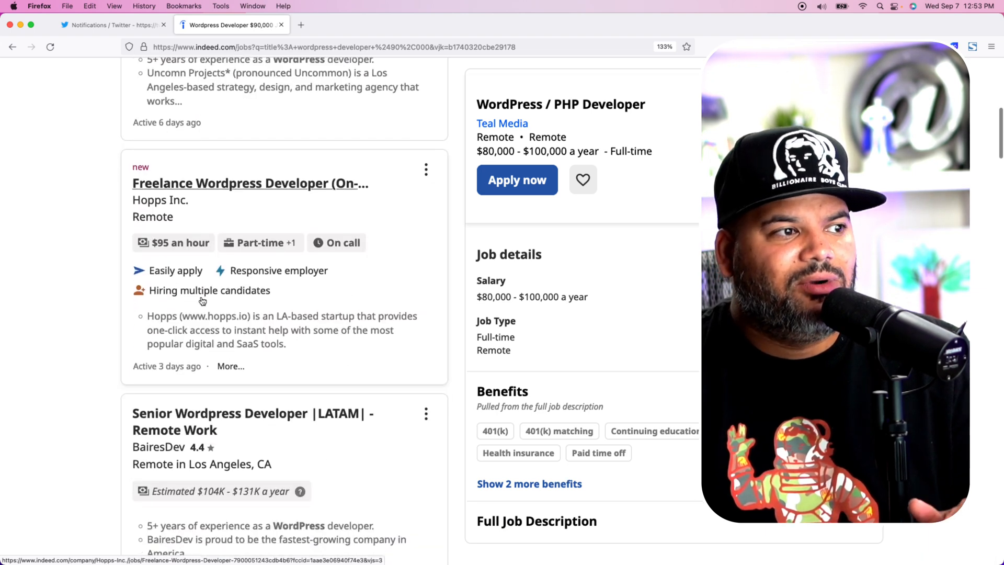
scroll("down", 3)
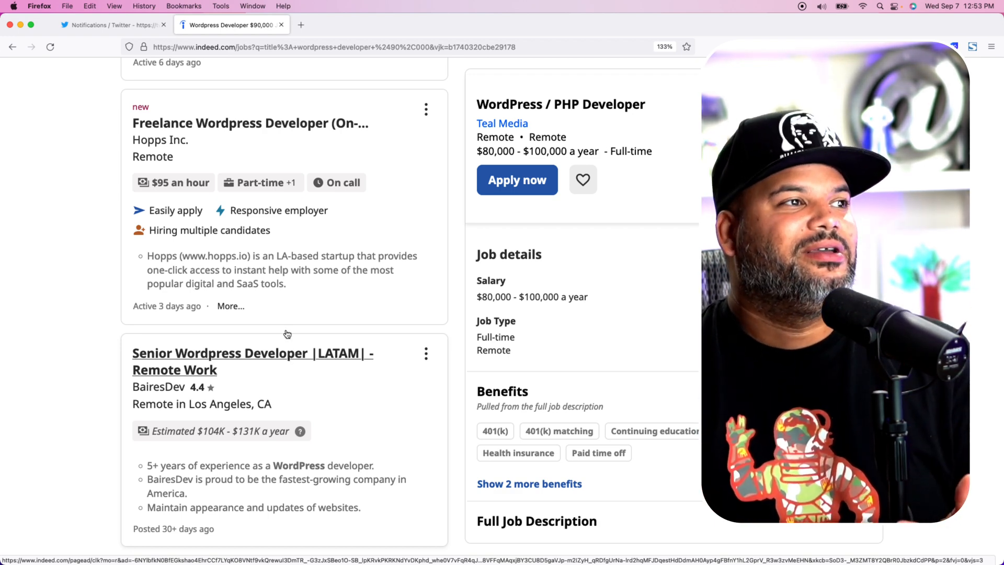
mouse_move(115, 24)
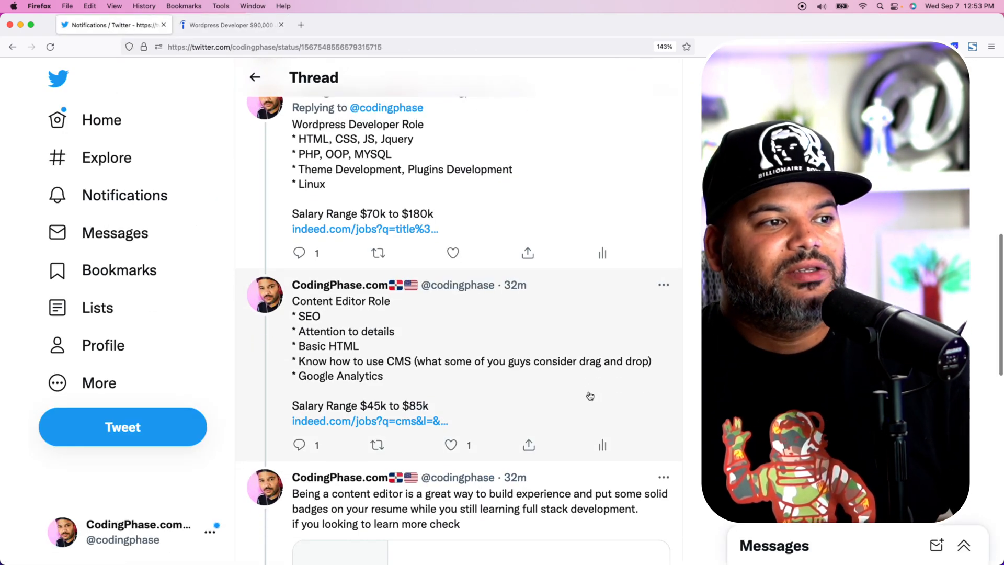
scroll("up", 3)
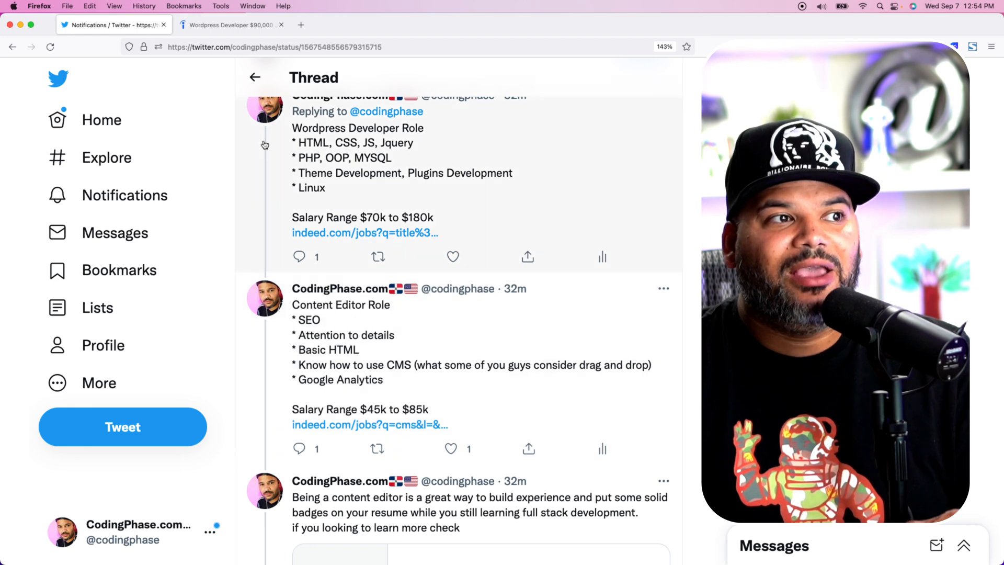
mouse_move(388, 244)
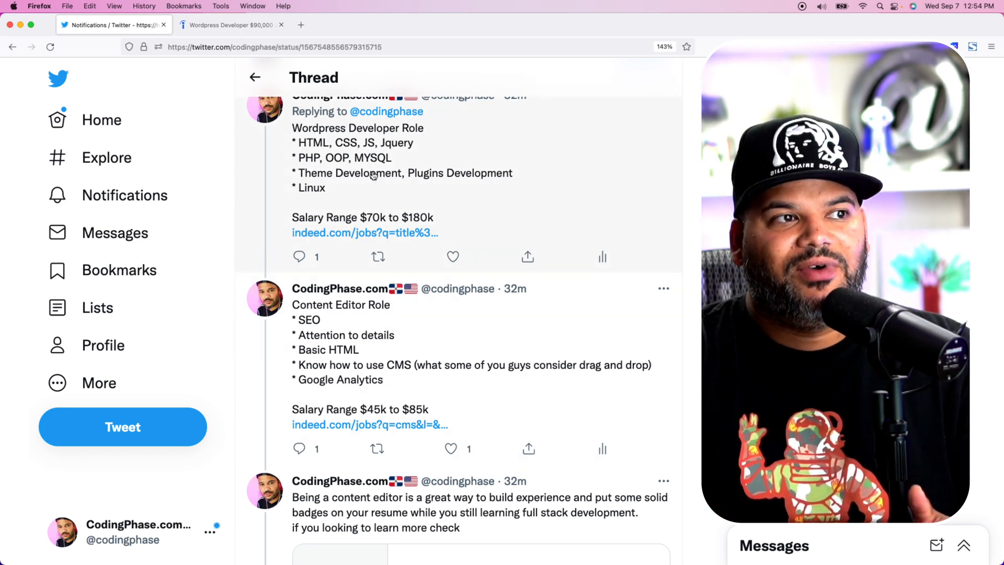
mouse_move(408, 183)
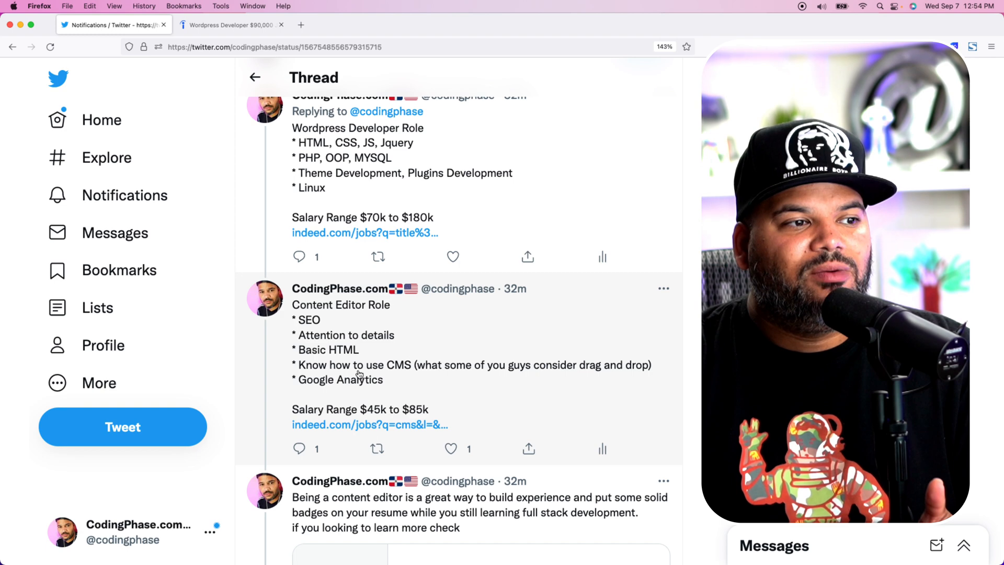
- Scroll to the WordPress Developer reply above the Content Editor role reply
scroll("down", 3)
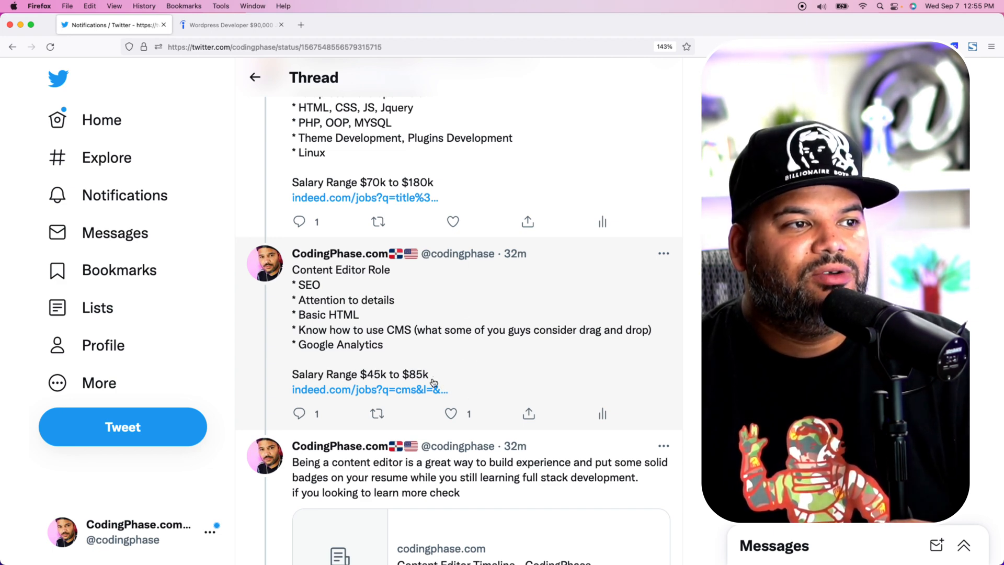
mouse_move(440, 340)
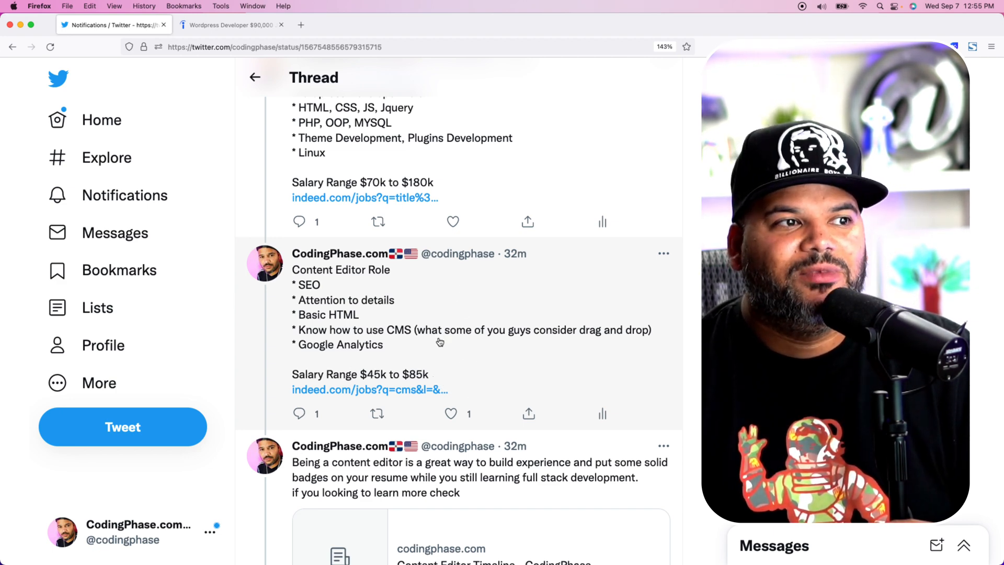
scroll("up", 3)
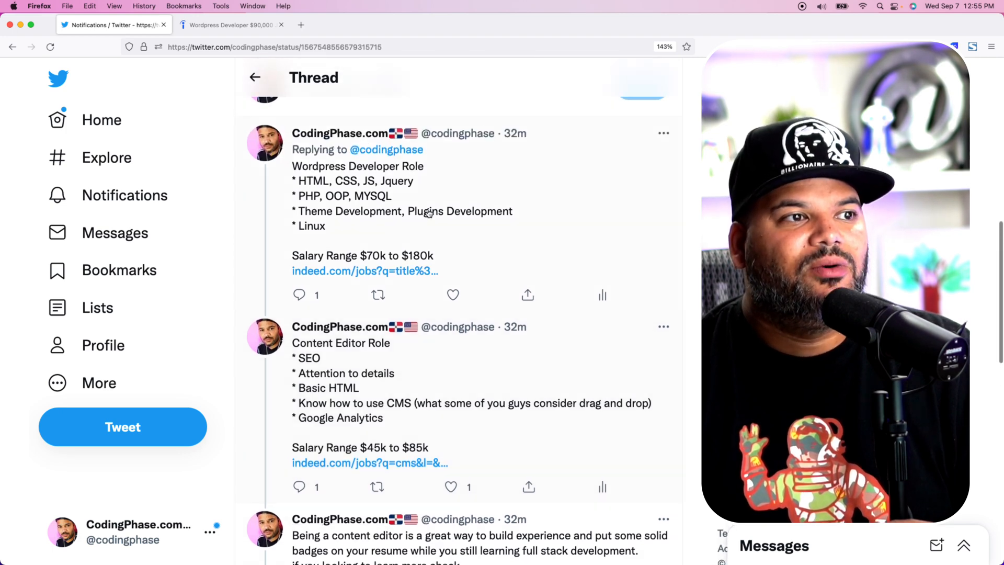
mouse_move(452, 453)
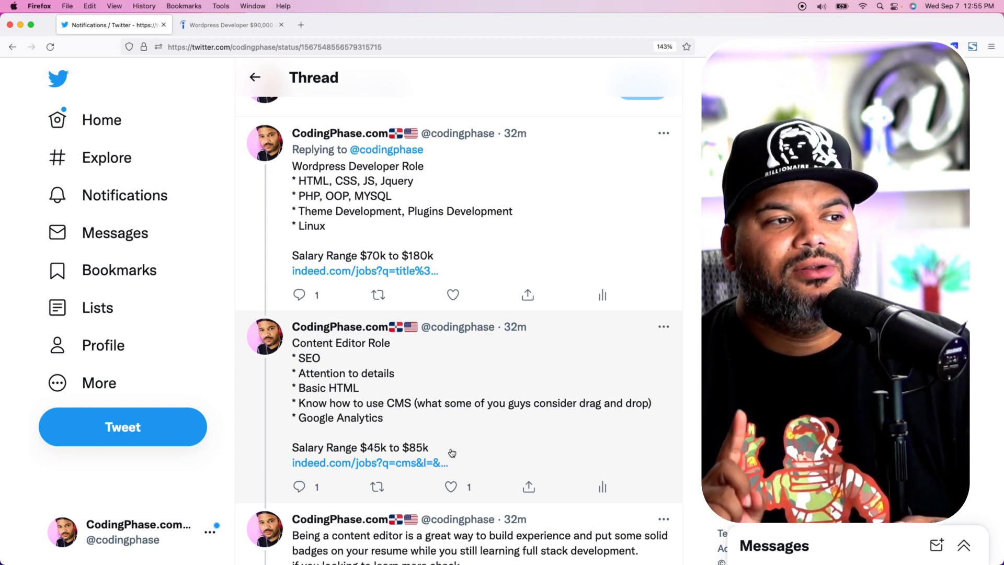
mouse_move(427, 367)
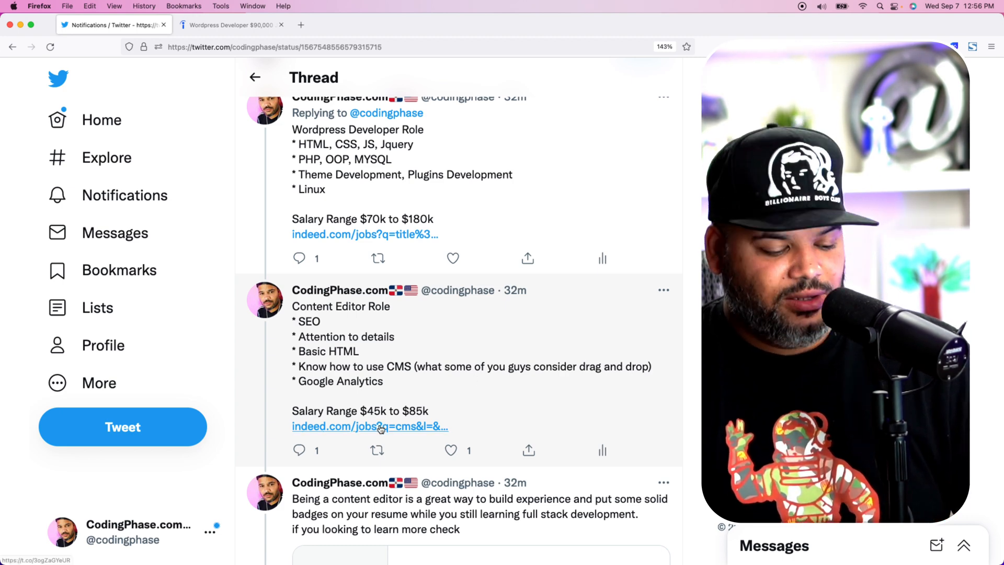
- Follow the Content Editor tweet's Indeed CMS jobs link and browse the listings and estimated salaries
left_click(369, 426)
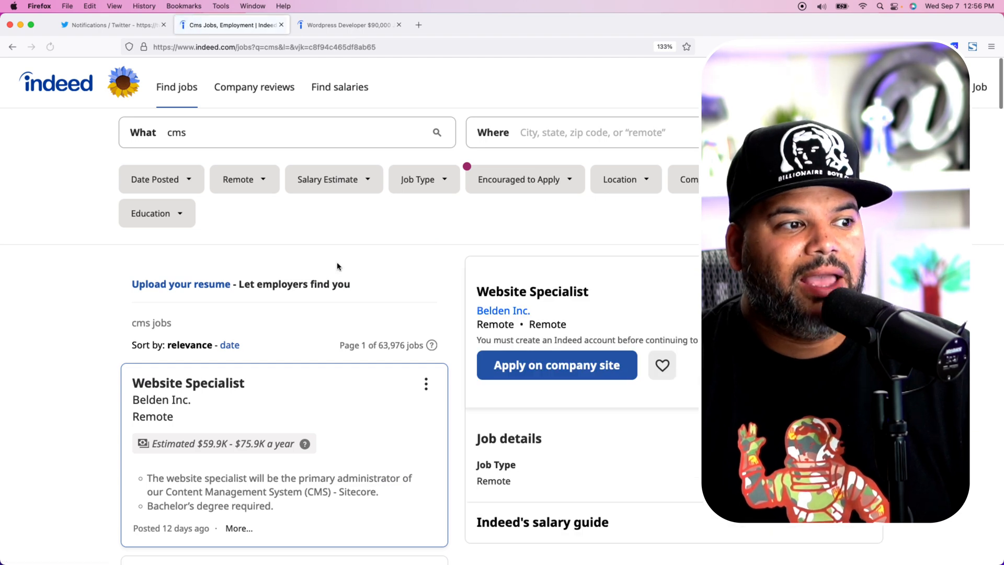
scroll("down", 3)
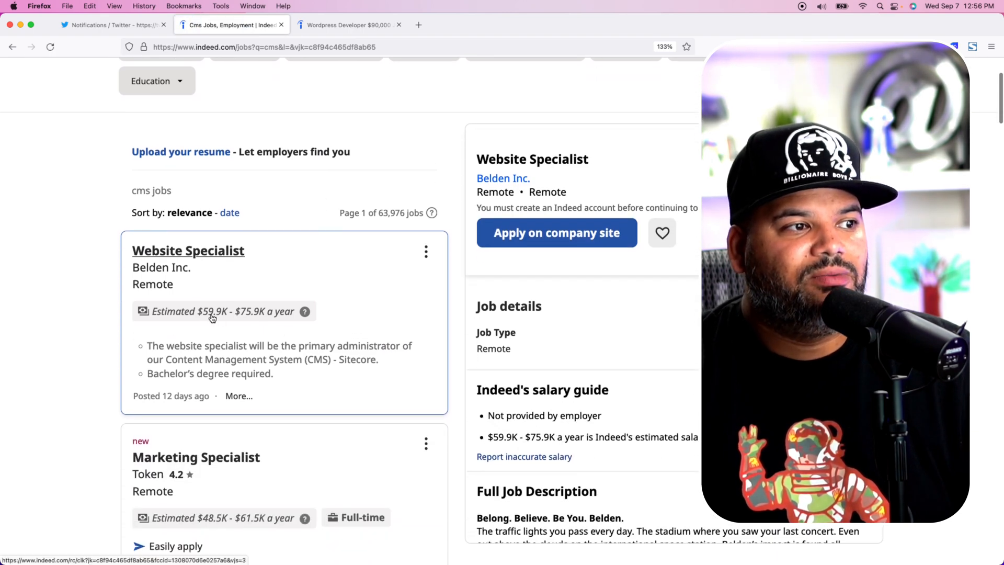
scroll("down", 3)
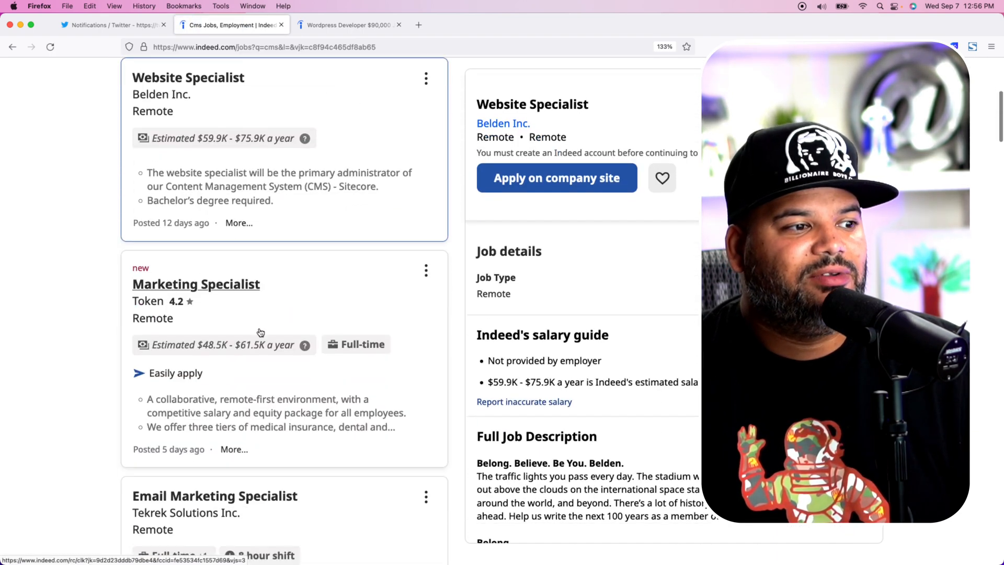
scroll("down", 3)
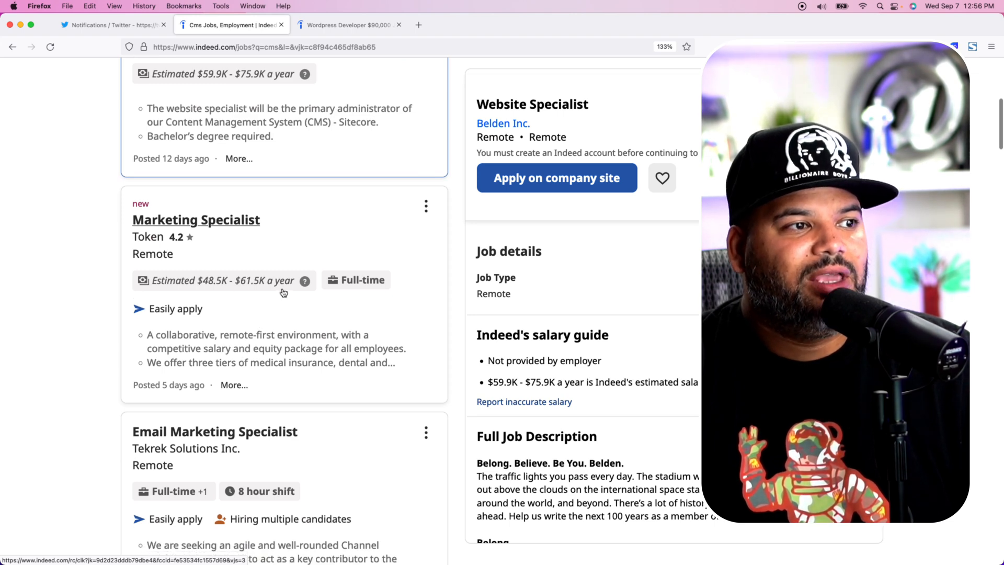
scroll("down", 3)
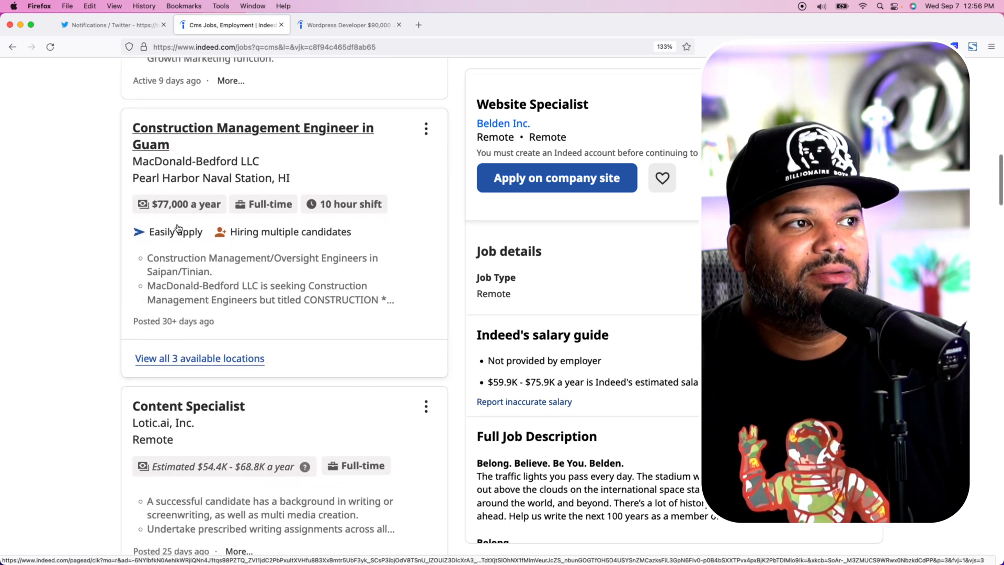
scroll("down", 3)
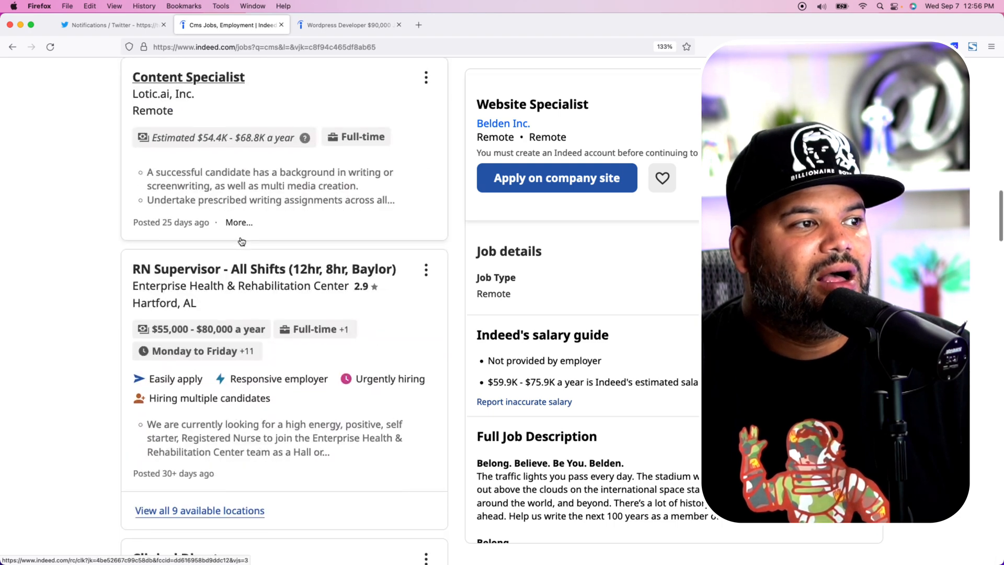
scroll("down", 3)
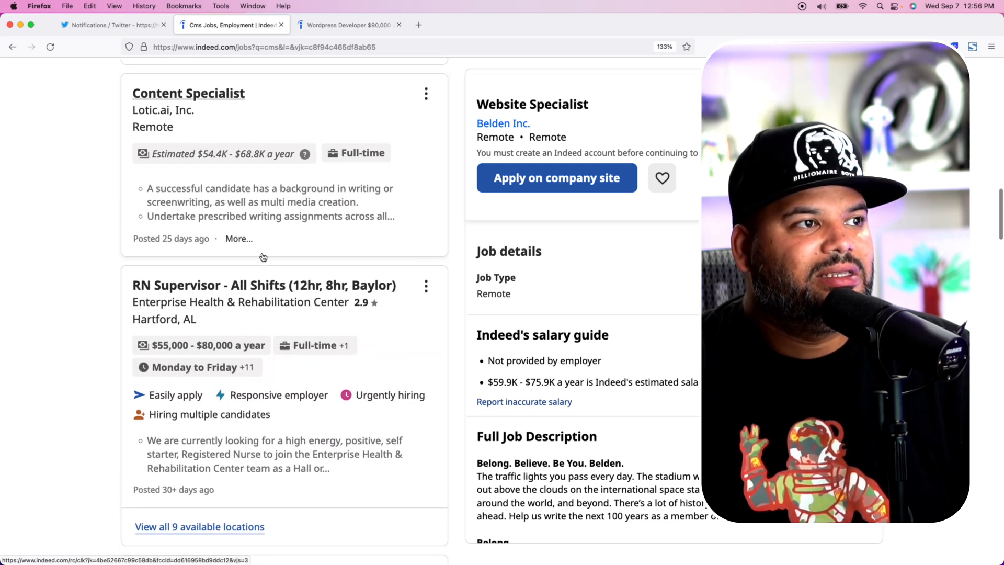
scroll("down", 3)
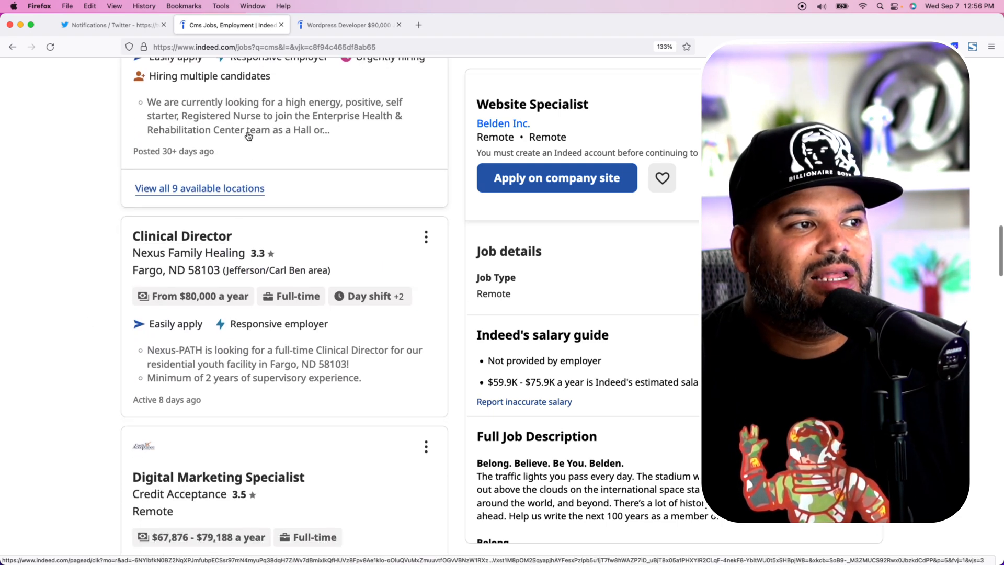
scroll("down", 3)
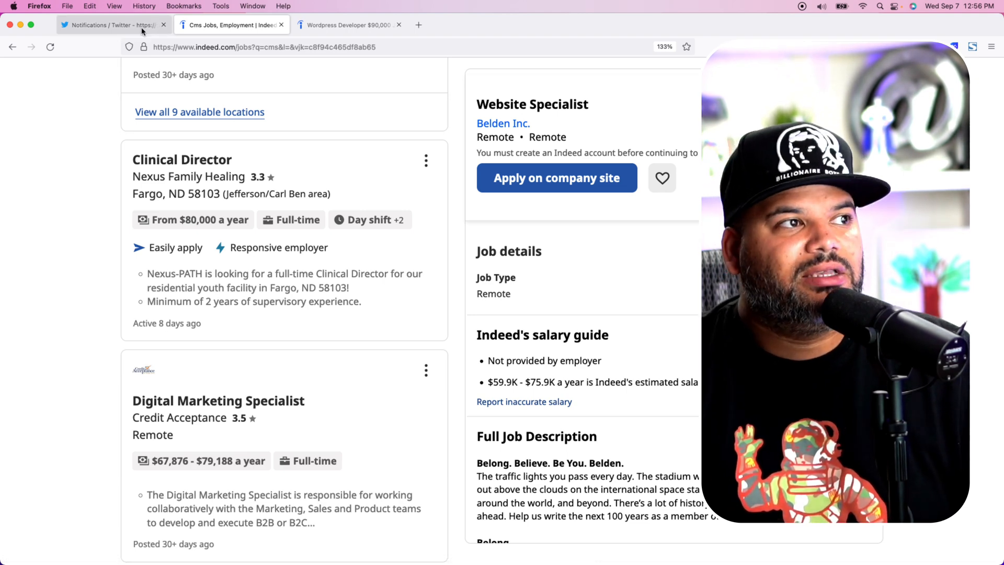
- Switch back to the Twitter thread and scroll to the final tweet with the CodingPhase link card
left_click(112, 24)
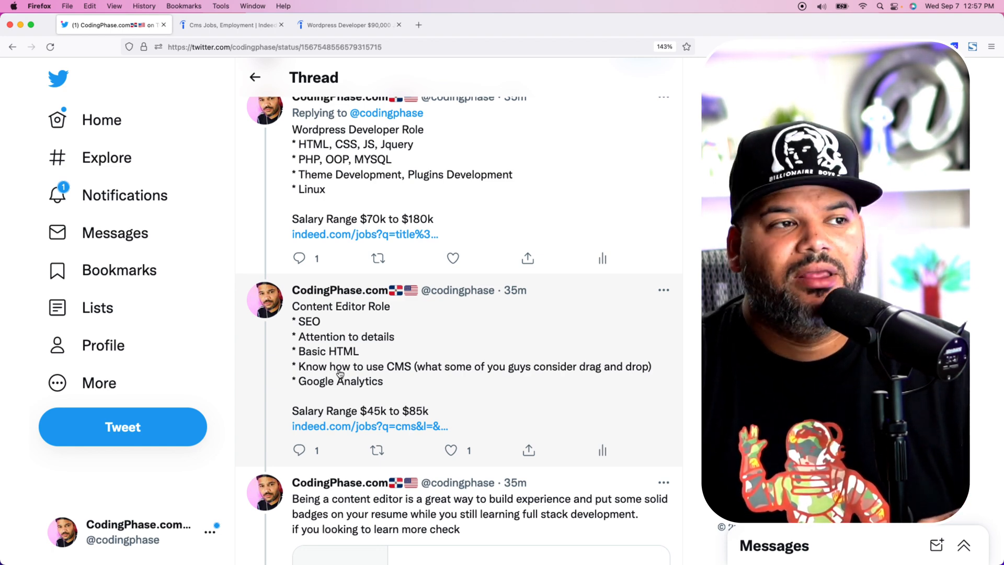
scroll("up", 3)
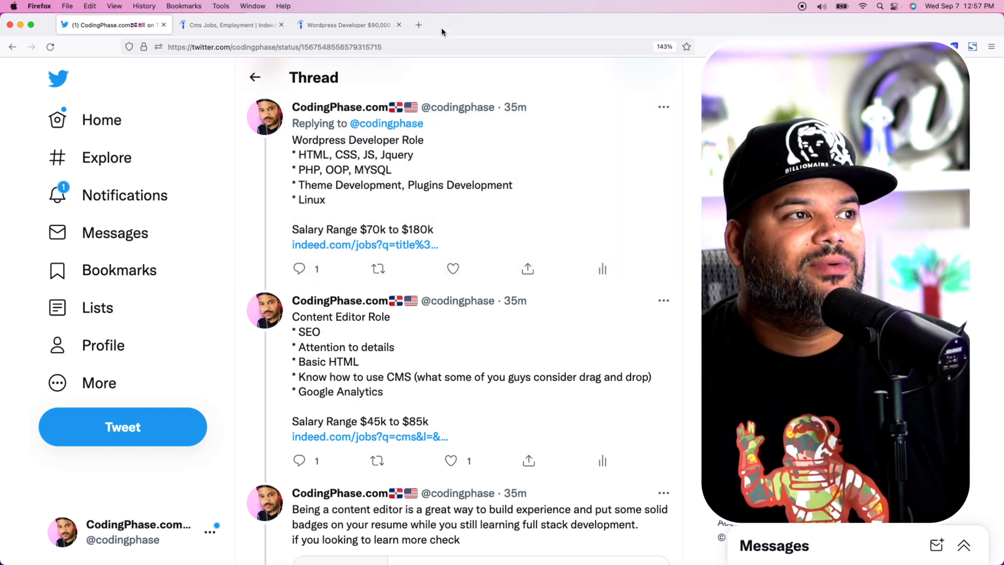
scroll("down", 3)
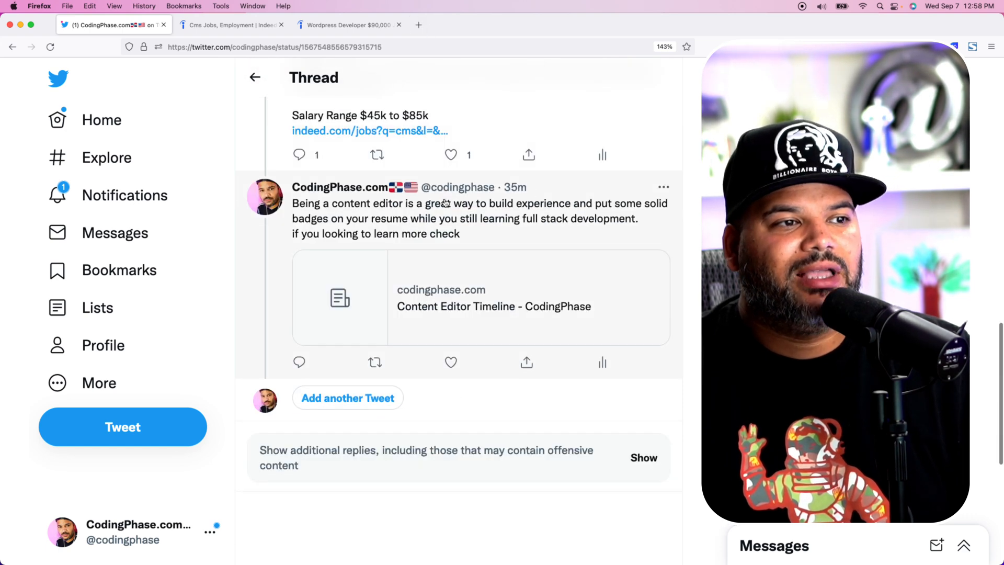
- Follow the link card to CodingPhase and choose Career Paths > Content Editor to show its Courses To Take list
left_click(493, 297)
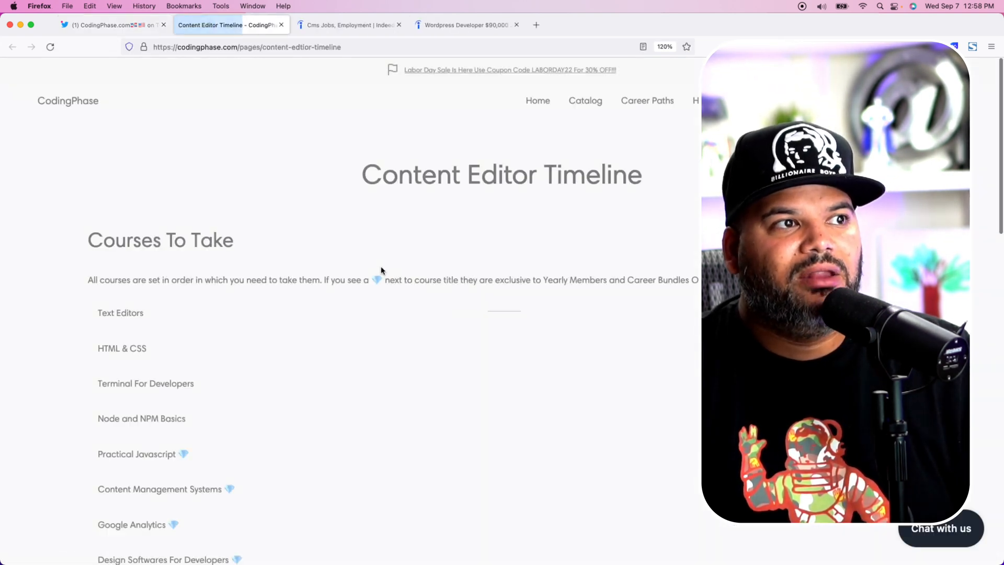
mouse_move(94, 106)
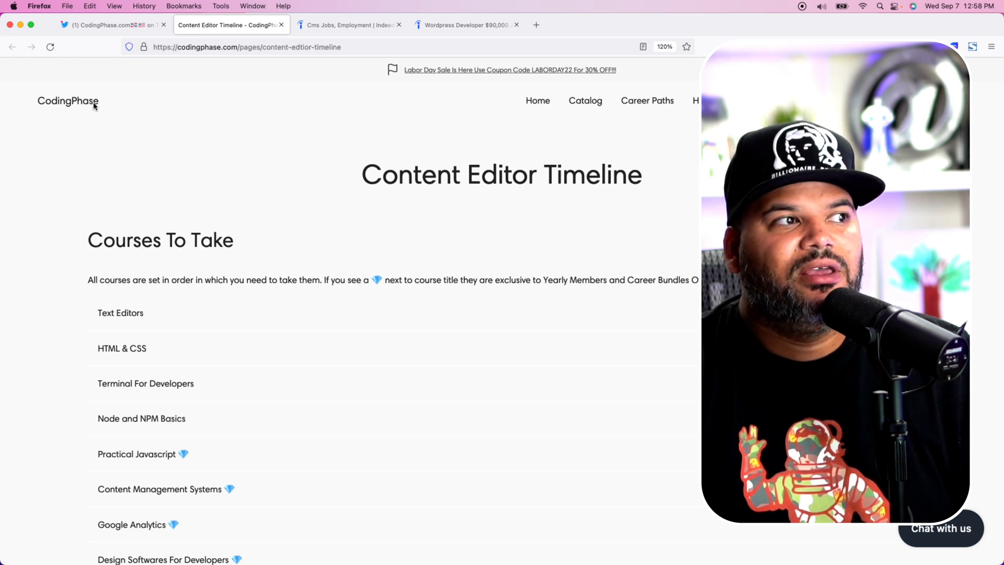
left_click(68, 100)
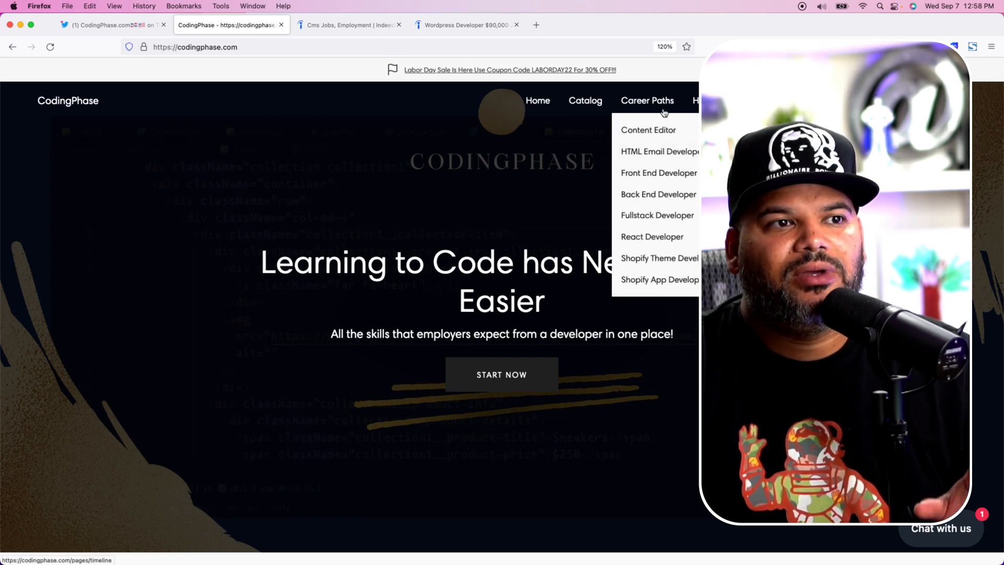
mouse_move(647, 135)
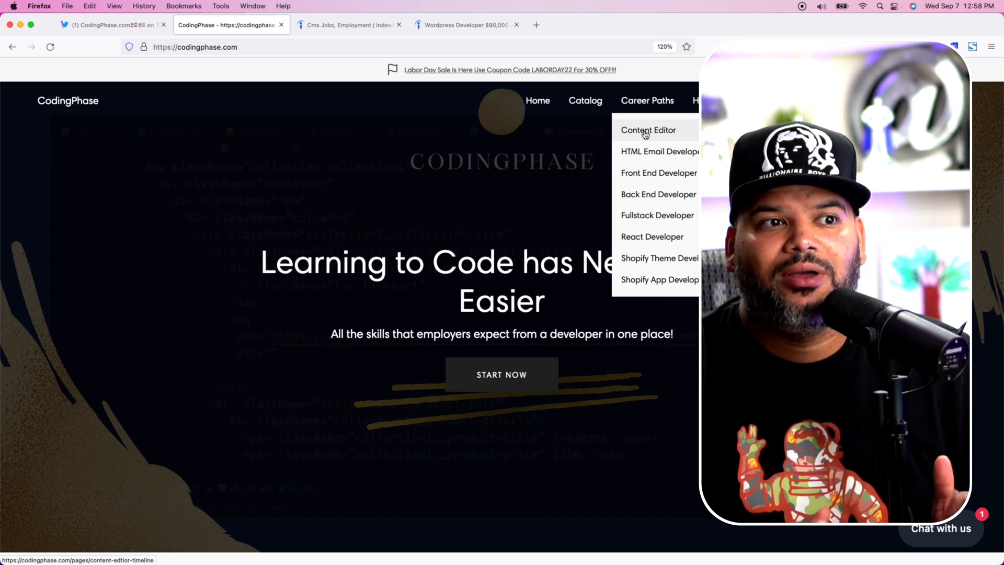
left_click(648, 129)
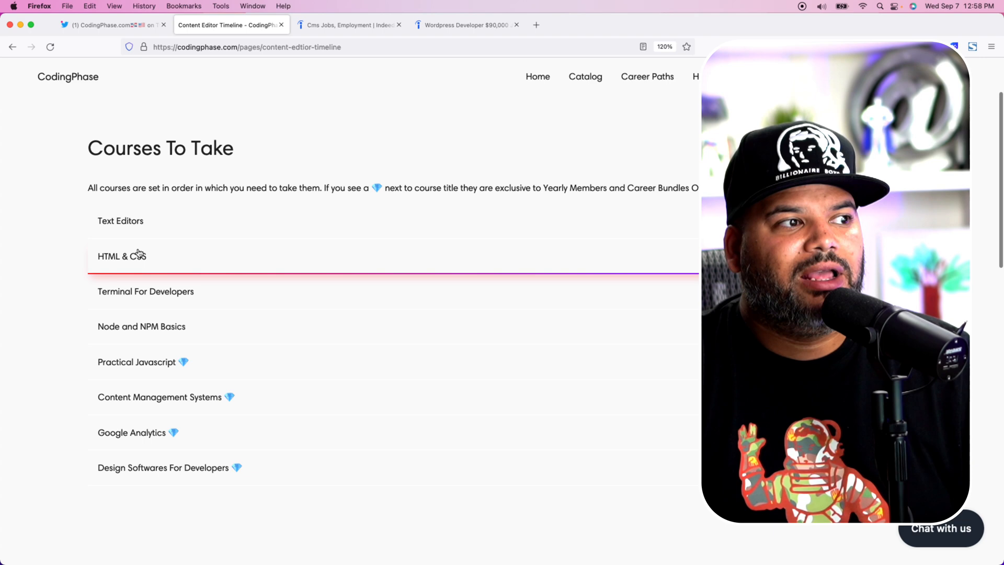
mouse_move(178, 275)
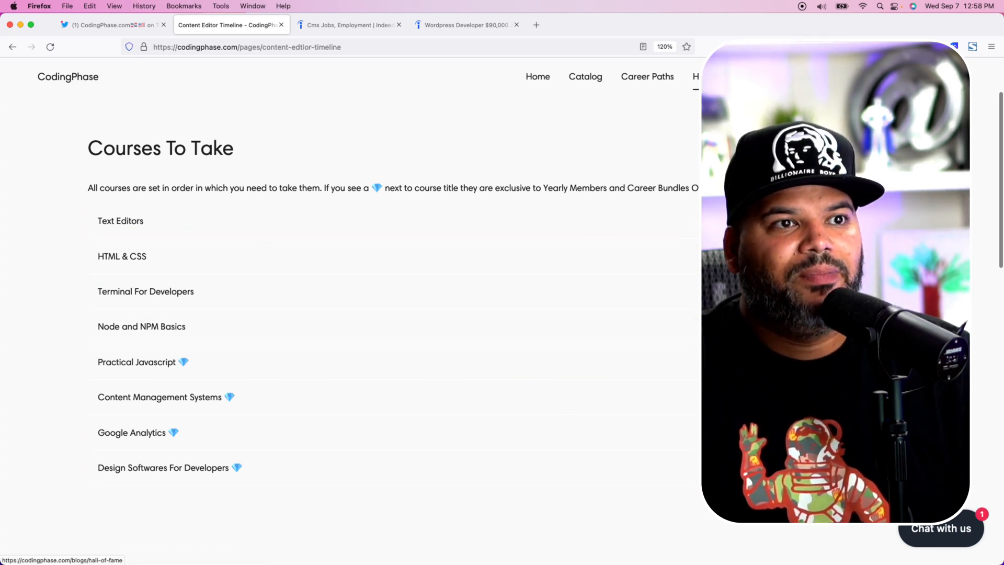
left_click(646, 76)
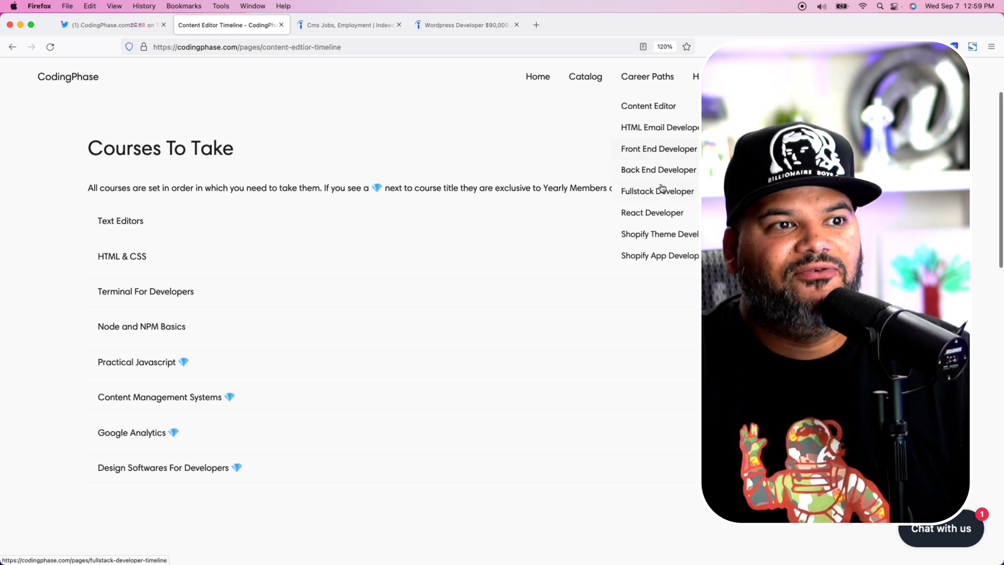
left_click(657, 190)
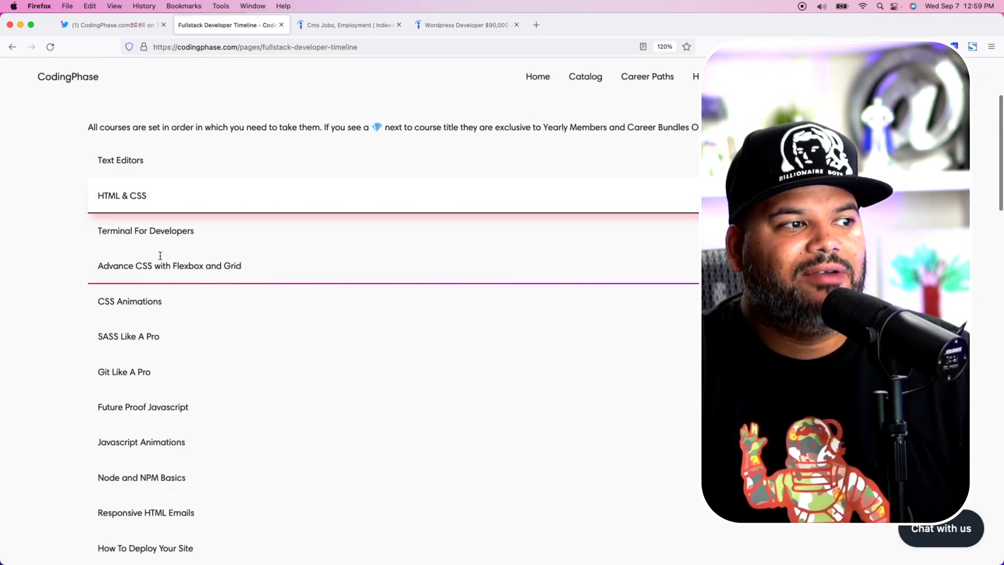
scroll("down", 3)
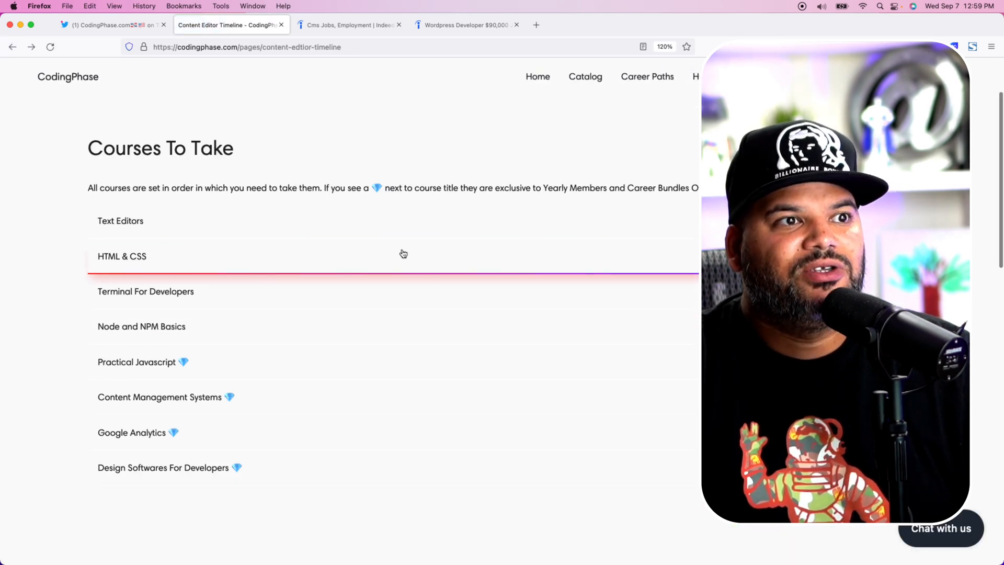
mouse_move(452, 268)
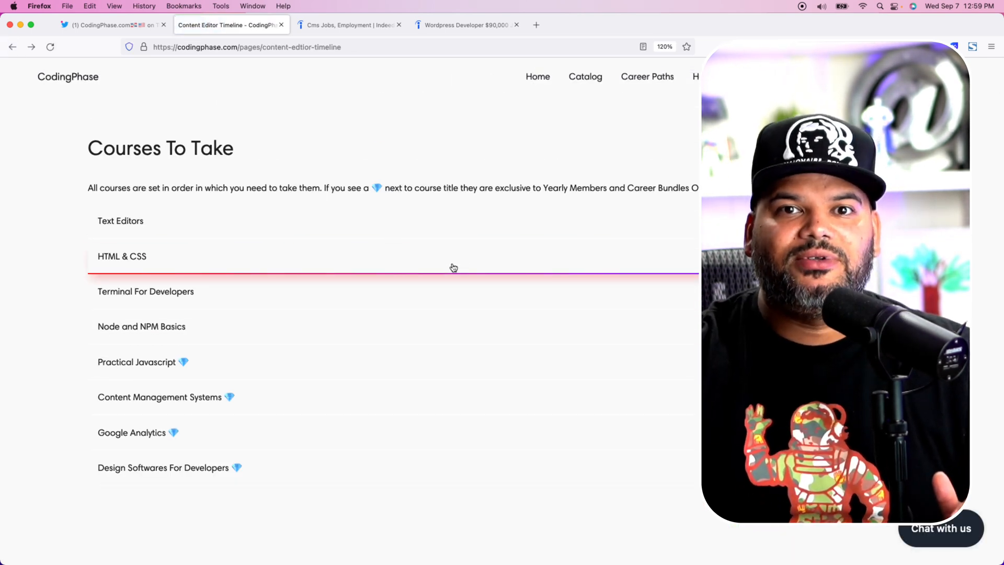